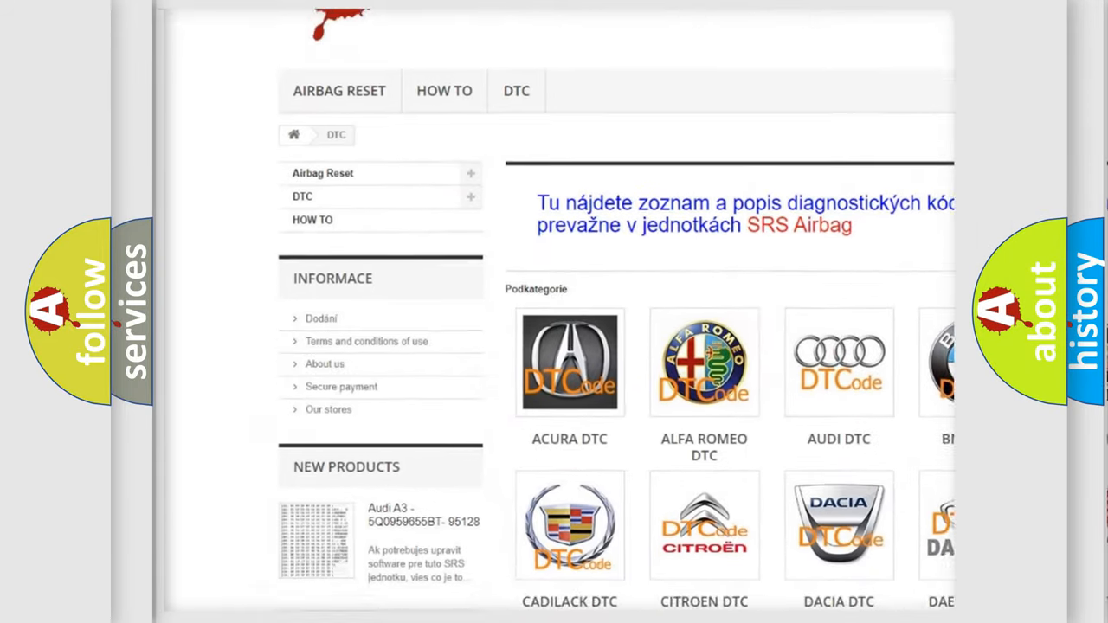
scroll(down, 3)
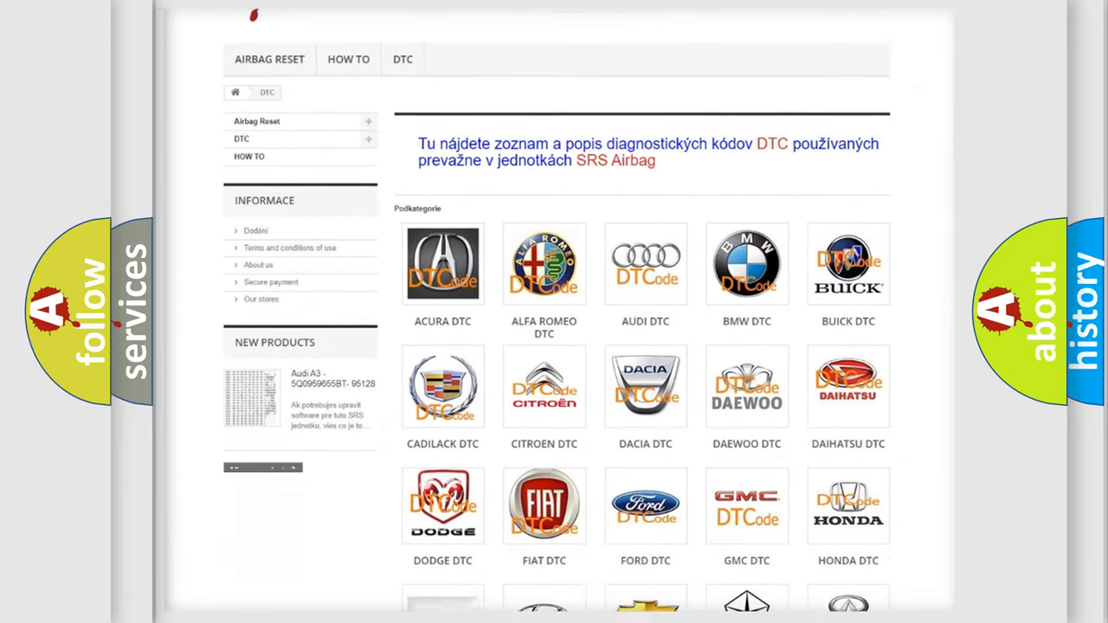
scroll(down, 3)
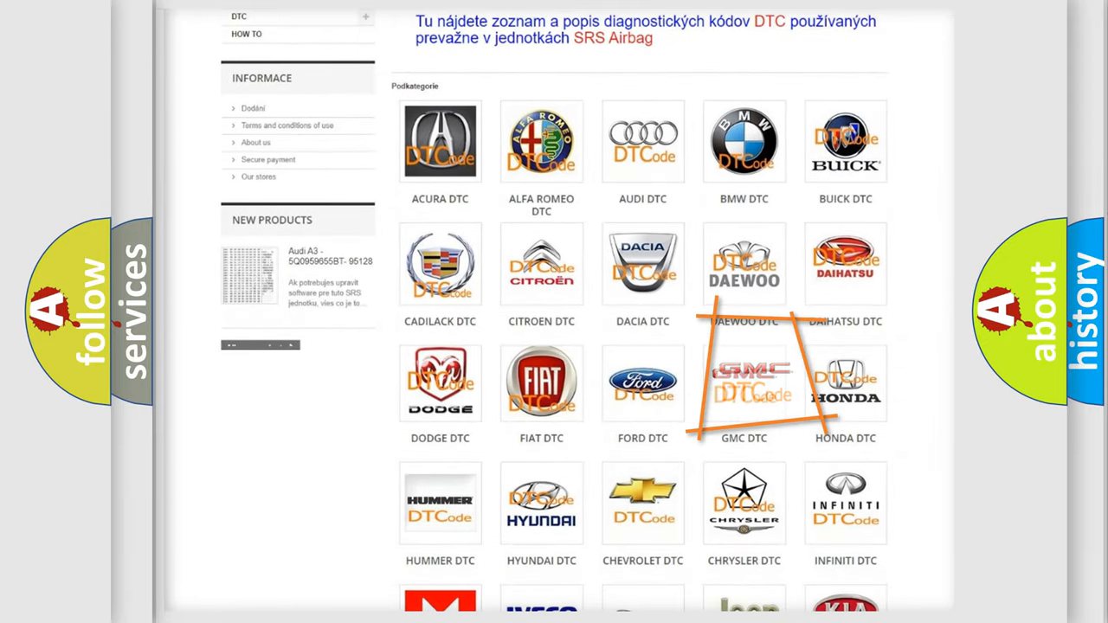